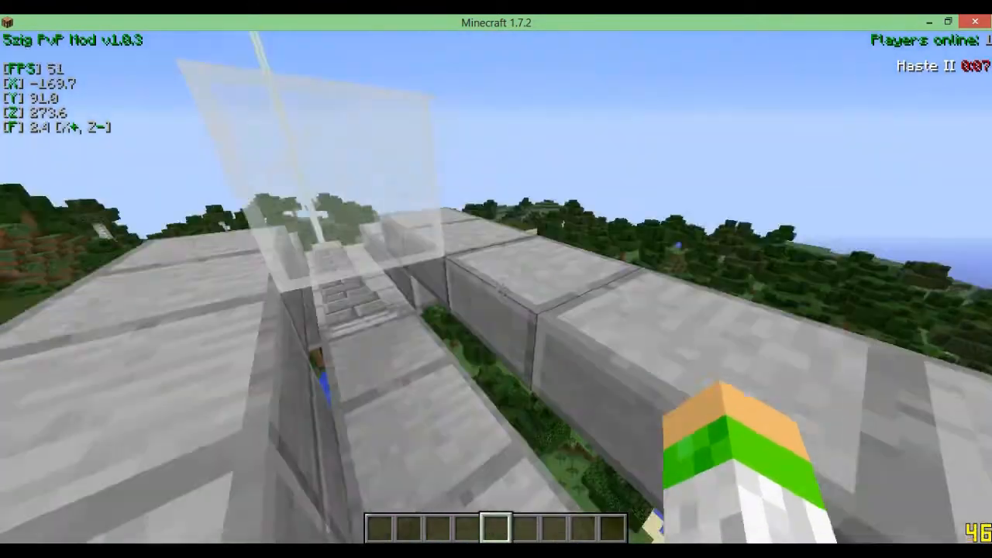
Download Melon Pack (1).zip from the MediaFire link in the video description.
key("Escape")
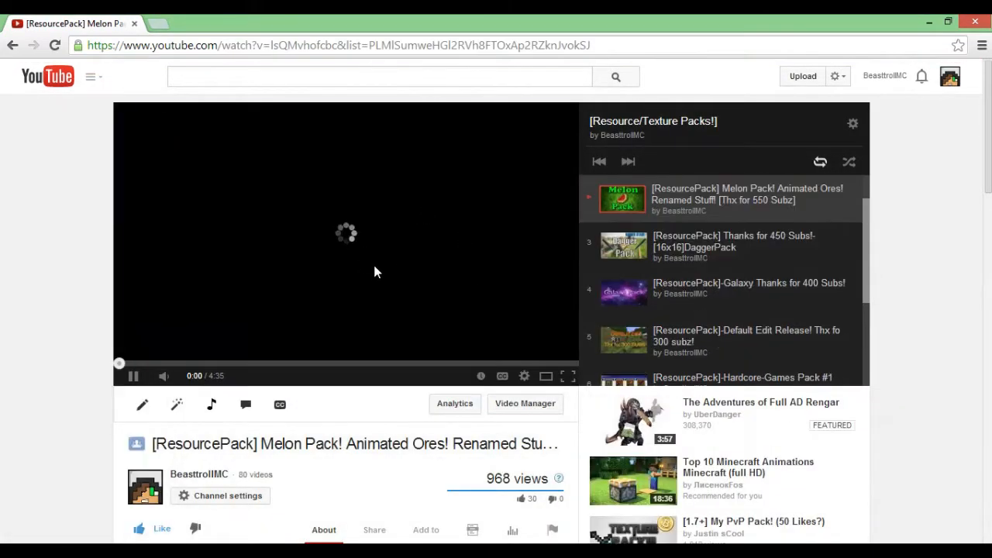
scroll("down", 3)
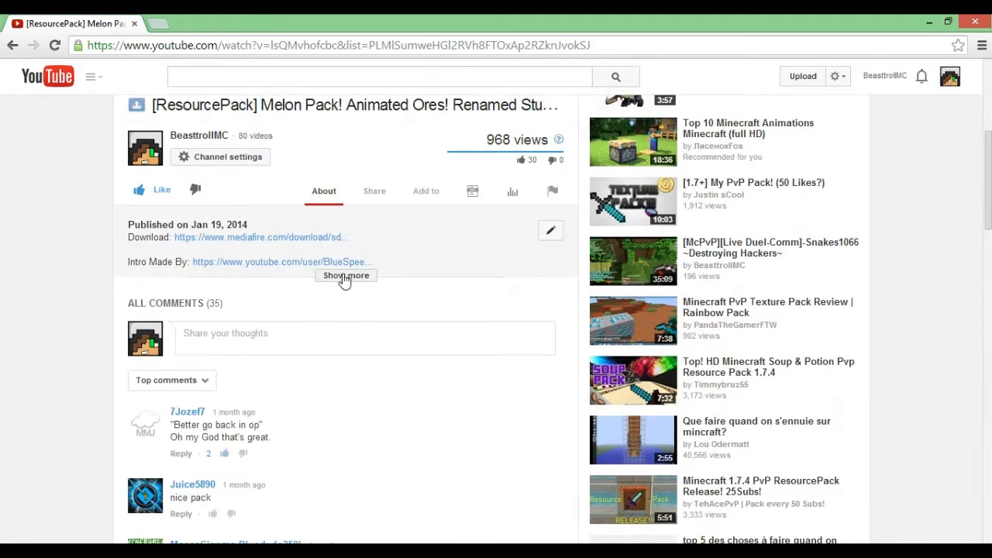
left_click(262, 238)
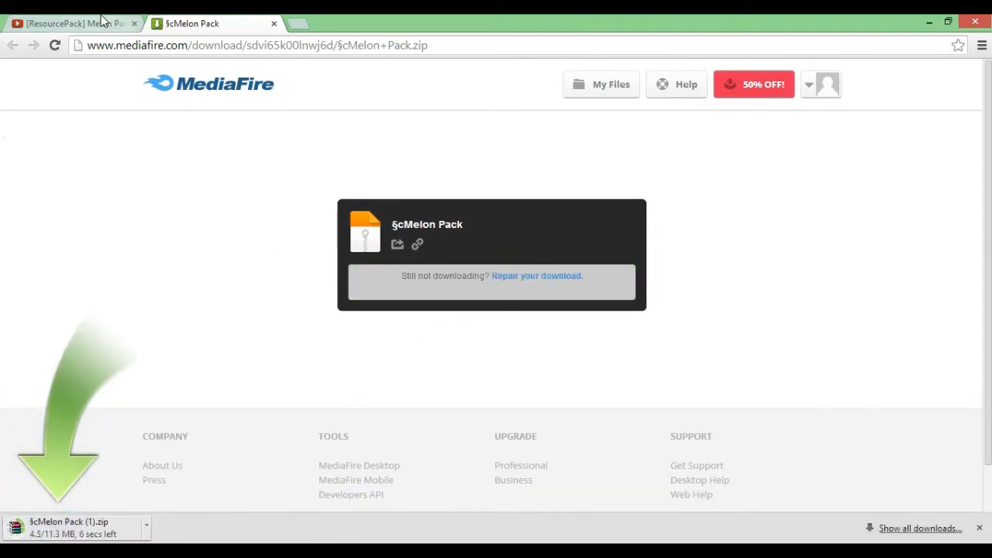
mouse_move(478, 380)
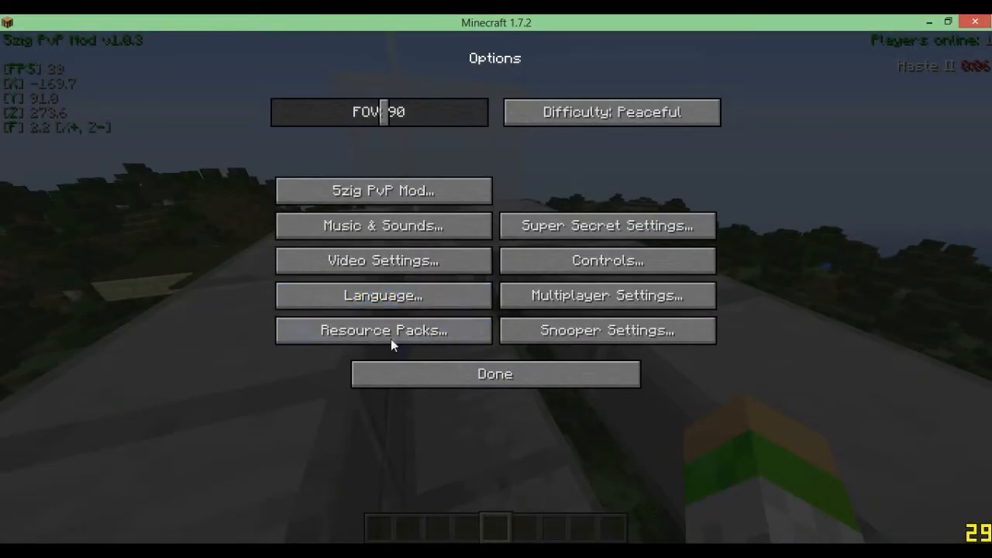
Move Melon Pack (1).zip into Selected Resource Packs above Default and return to the world.
left_click(382, 330)
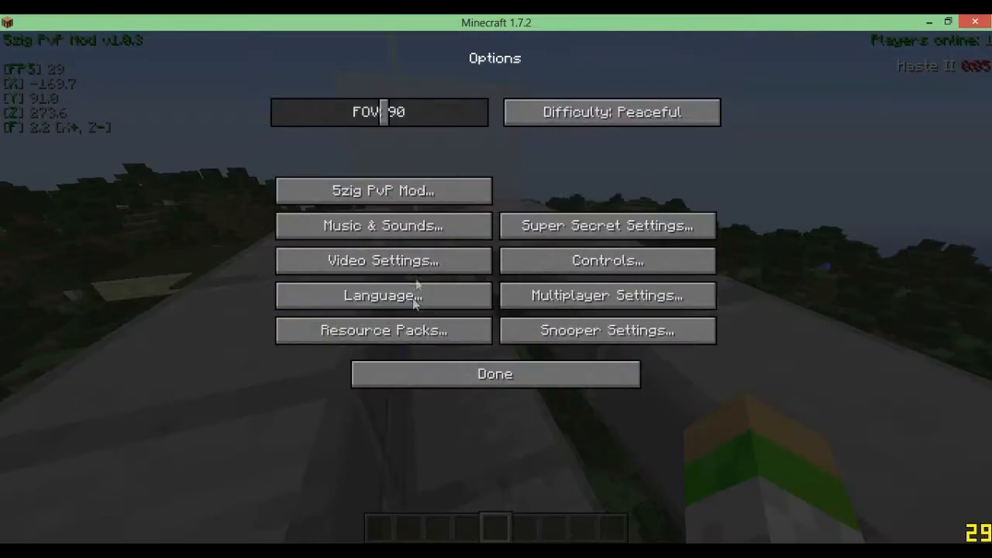
left_click(383, 331)
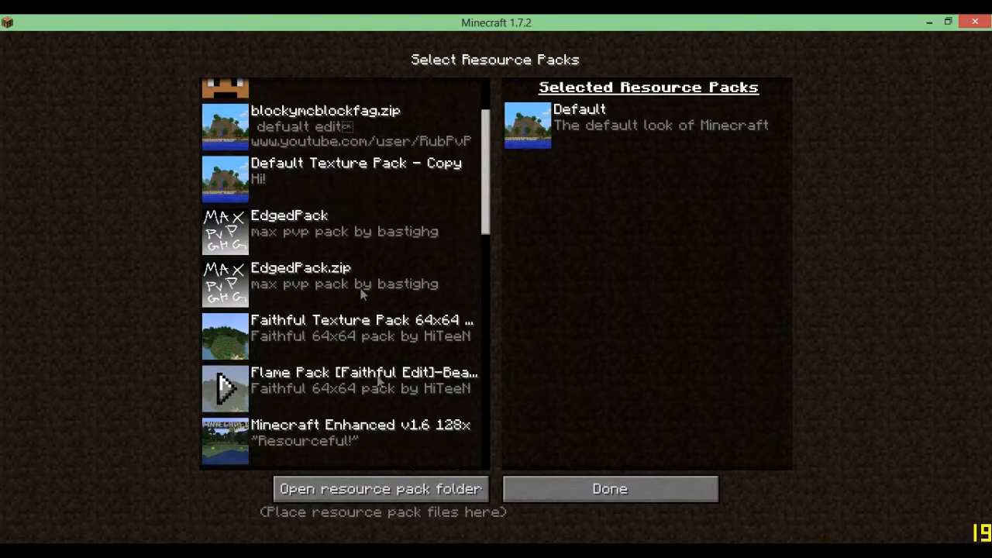
scroll("down", 3)
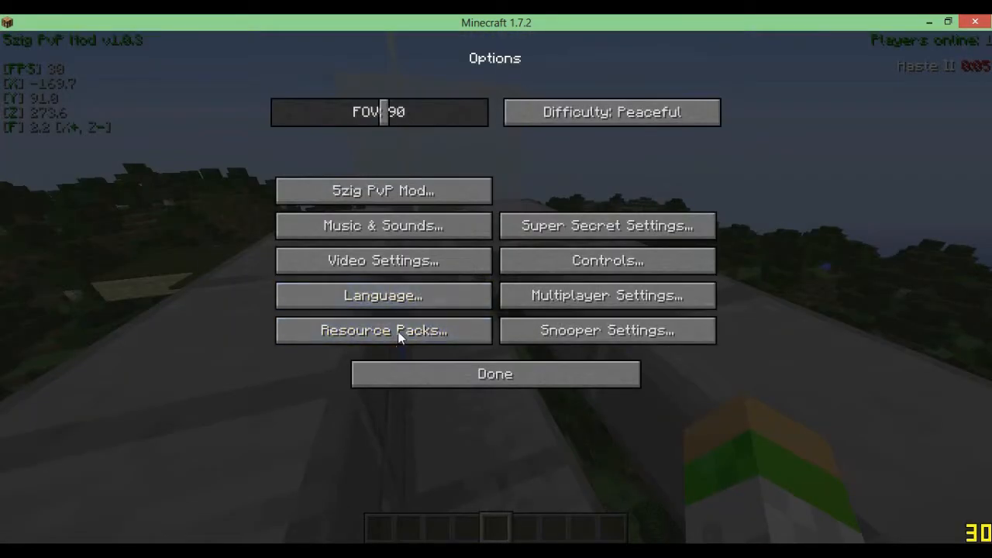
left_click(383, 330)
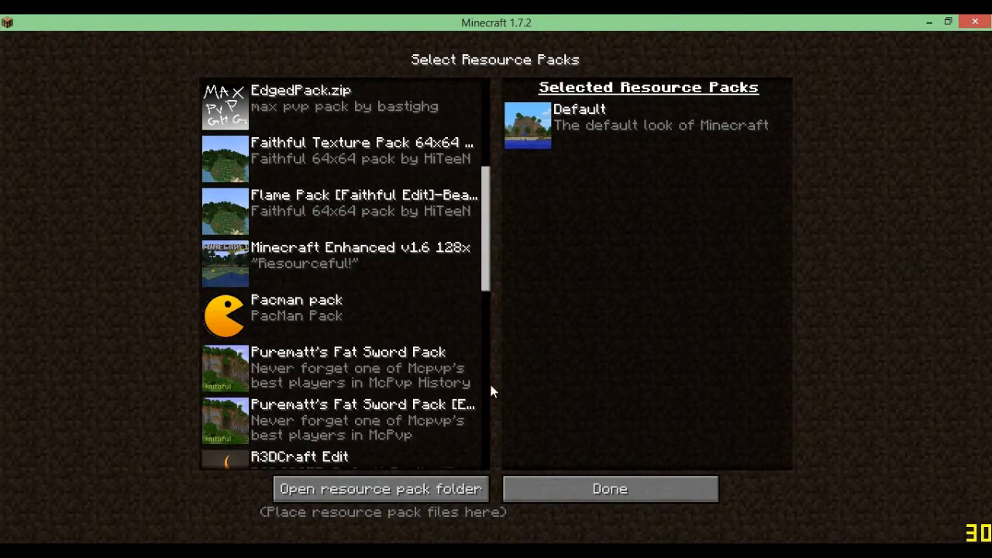
scroll("down", 3)
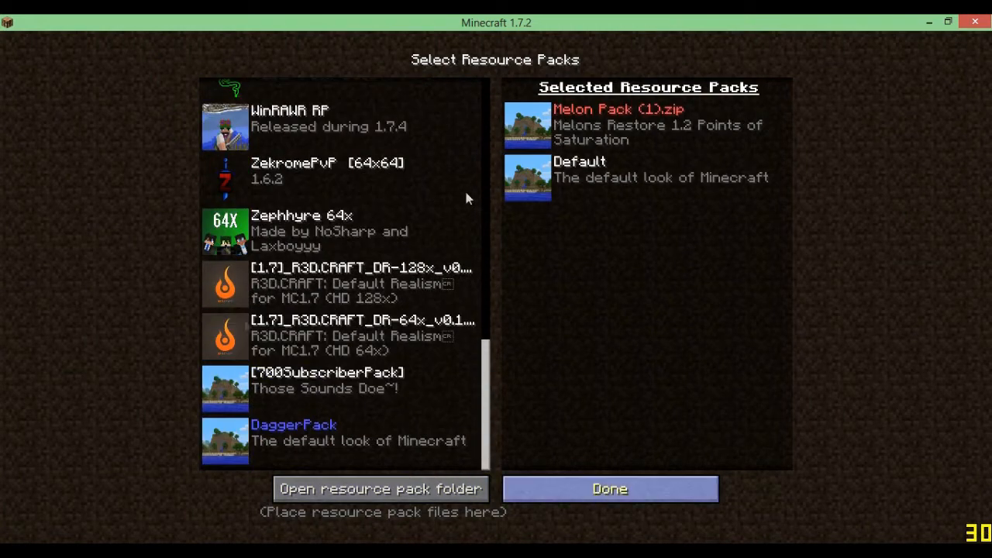
left_click(609, 489)
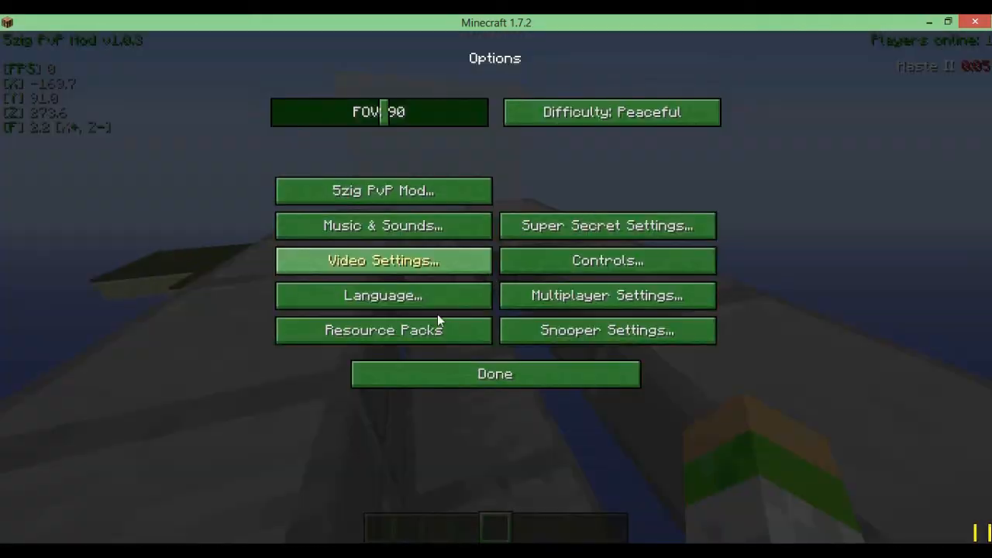
left_click(495, 374)
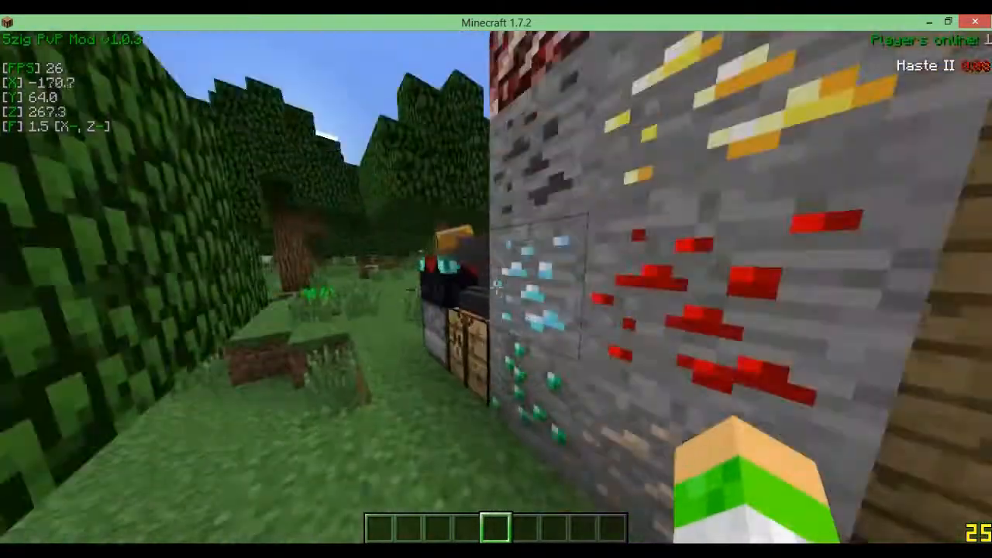
key("e")
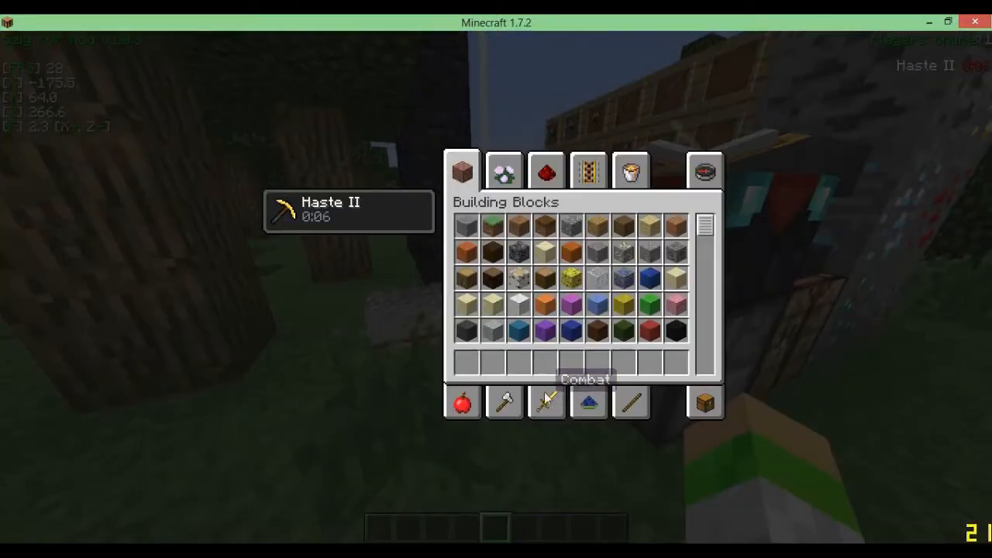
left_click(545, 402)
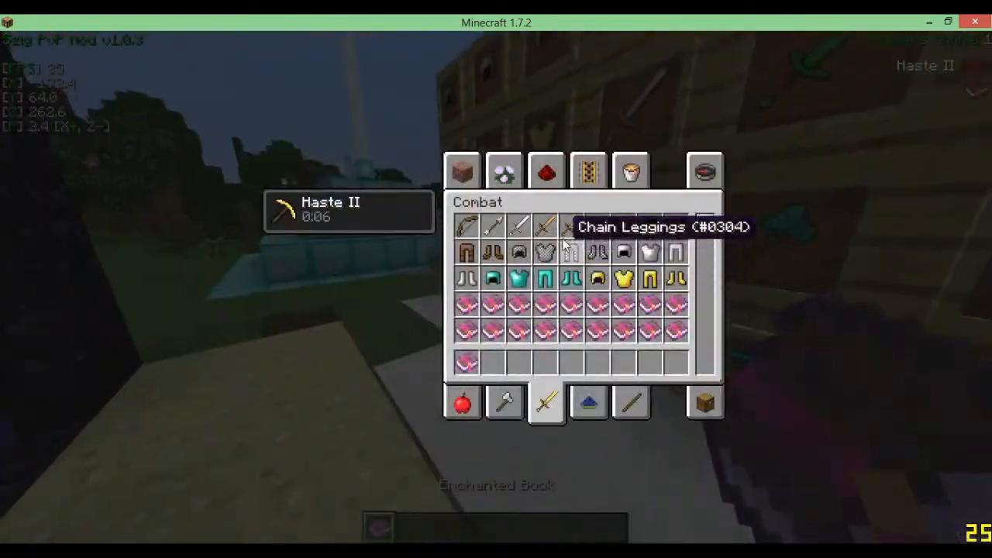
key("Escape")
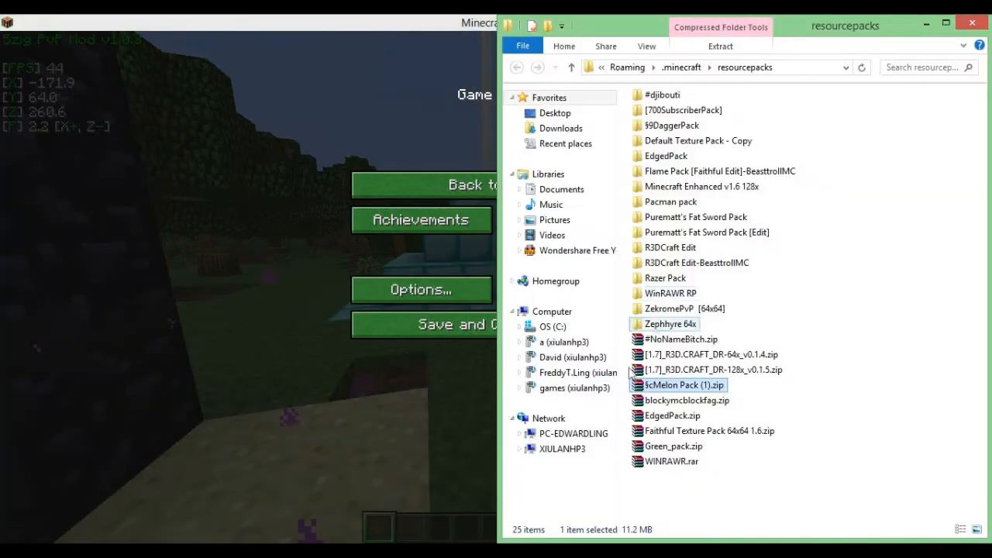
Extract Melon Pack (1).zip with WinRAR into a Melon Pack (1) folder in resourcepacks.
right_click(684, 385)
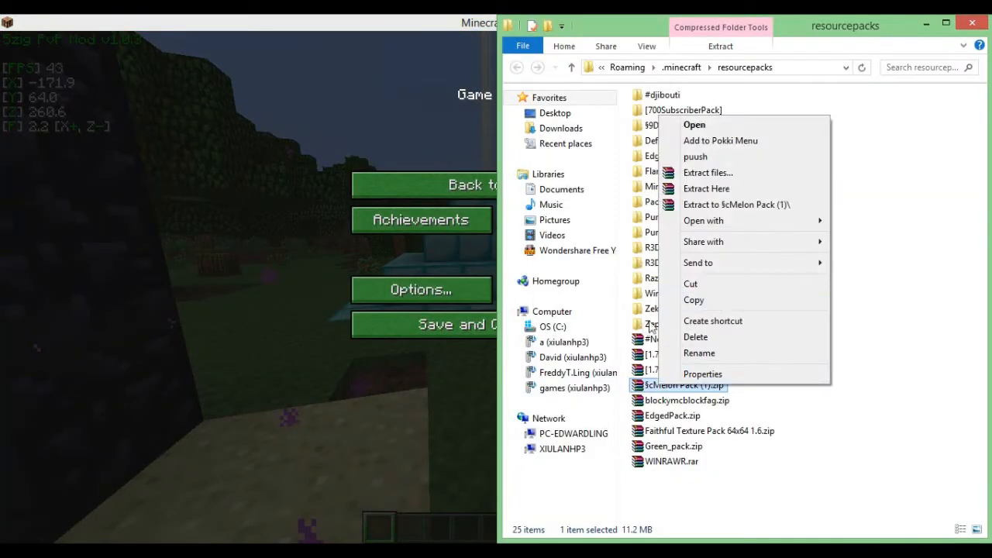
mouse_move(704, 220)
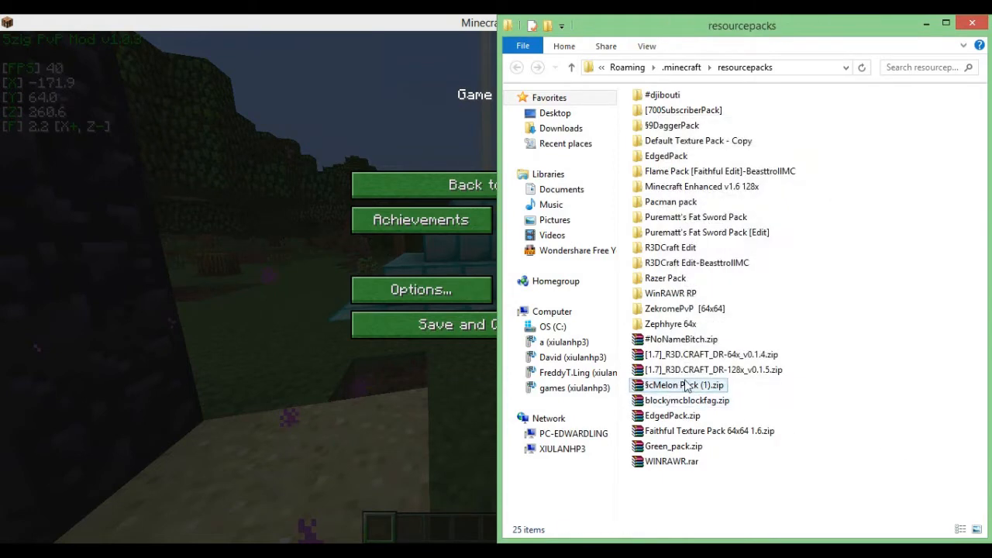
double_click(682, 384)
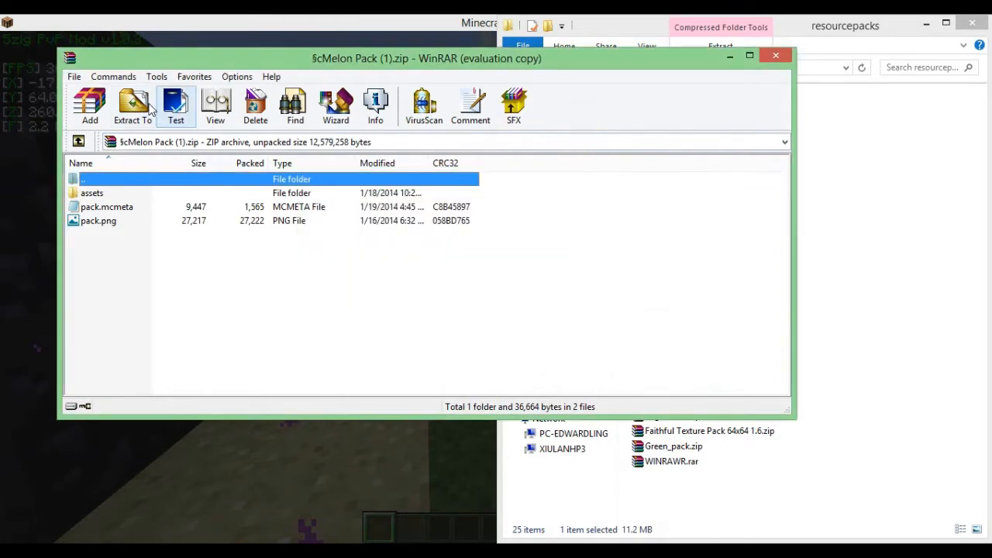
left_click(131, 106)
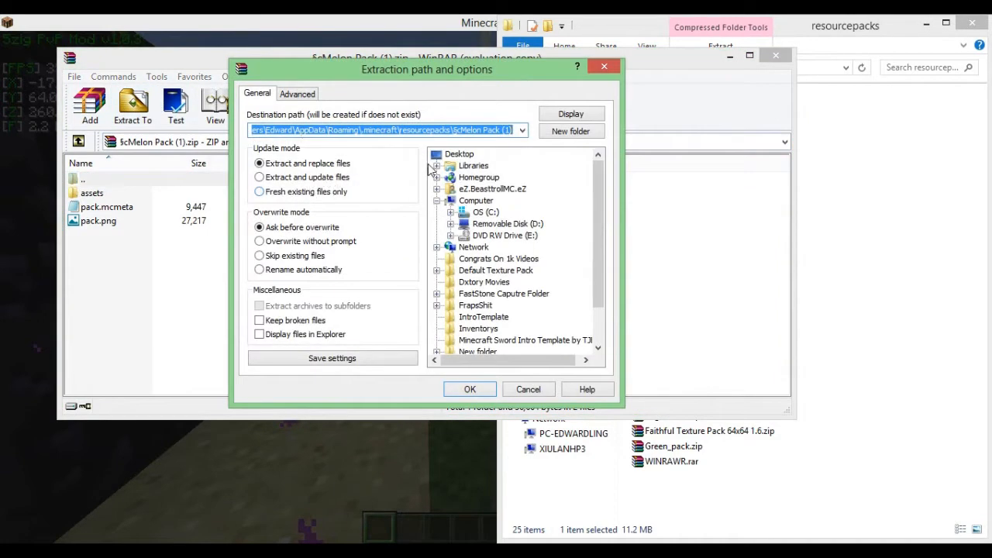
mouse_move(478, 278)
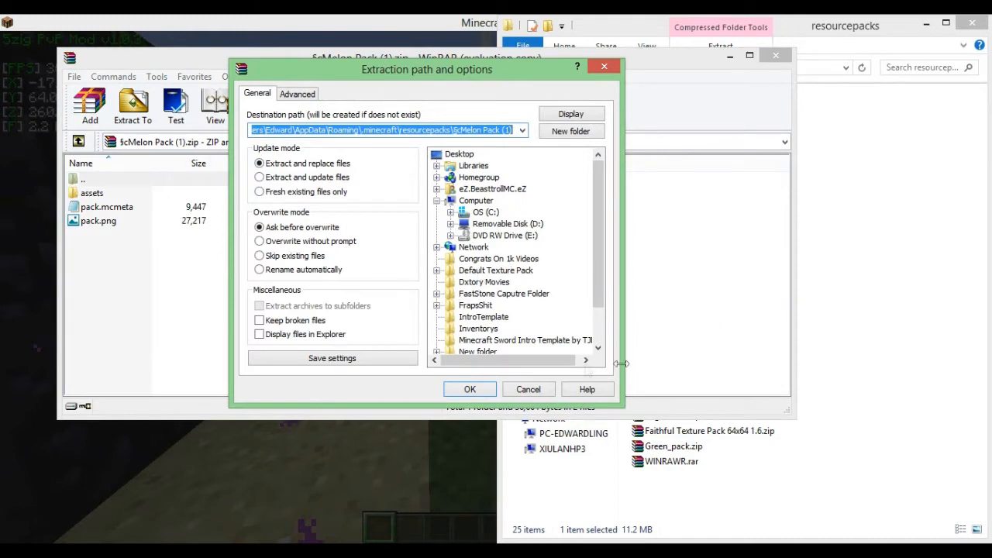
left_click(470, 389)
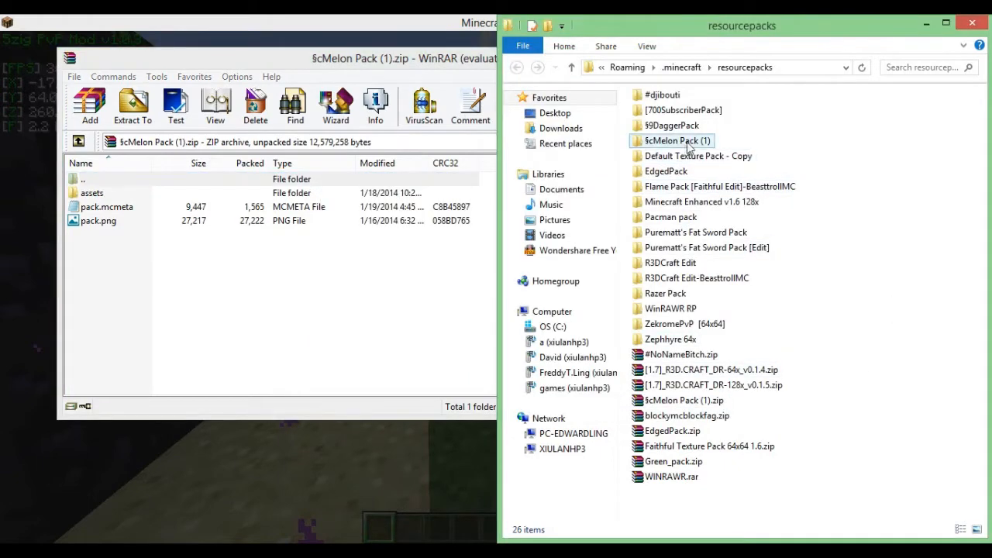
left_click(677, 140)
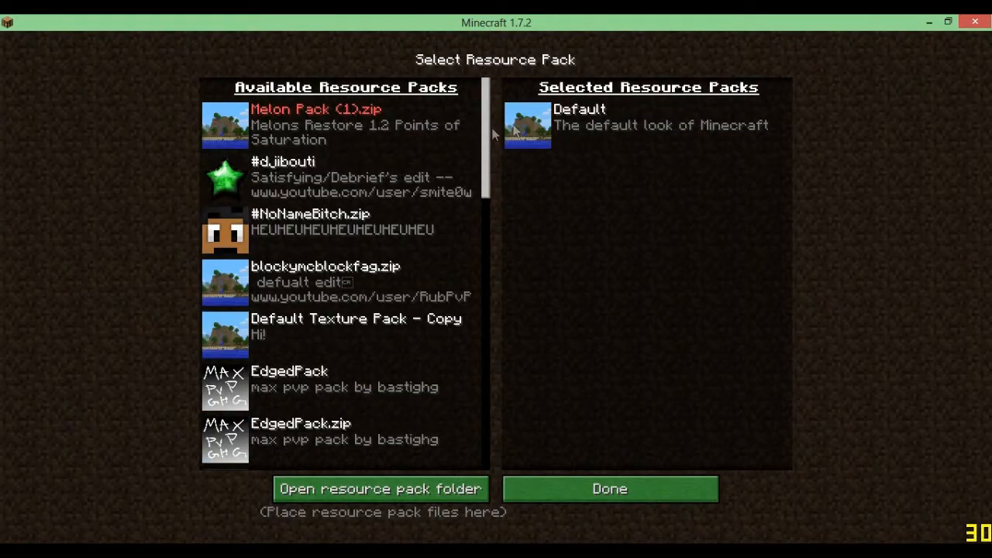
Open the resourcepacks folder from the Select Resource Pack screen.
scroll("down", 3)
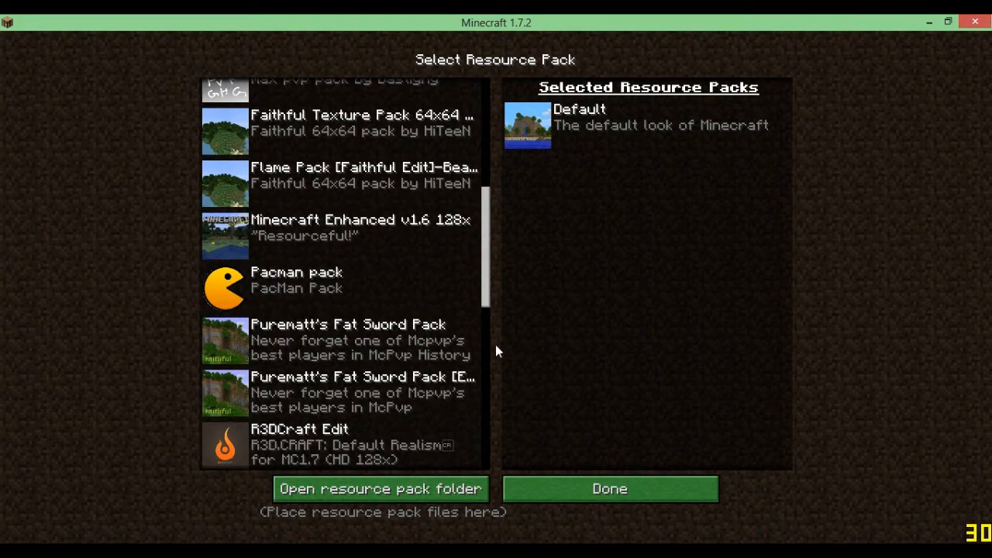
scroll("down", 3)
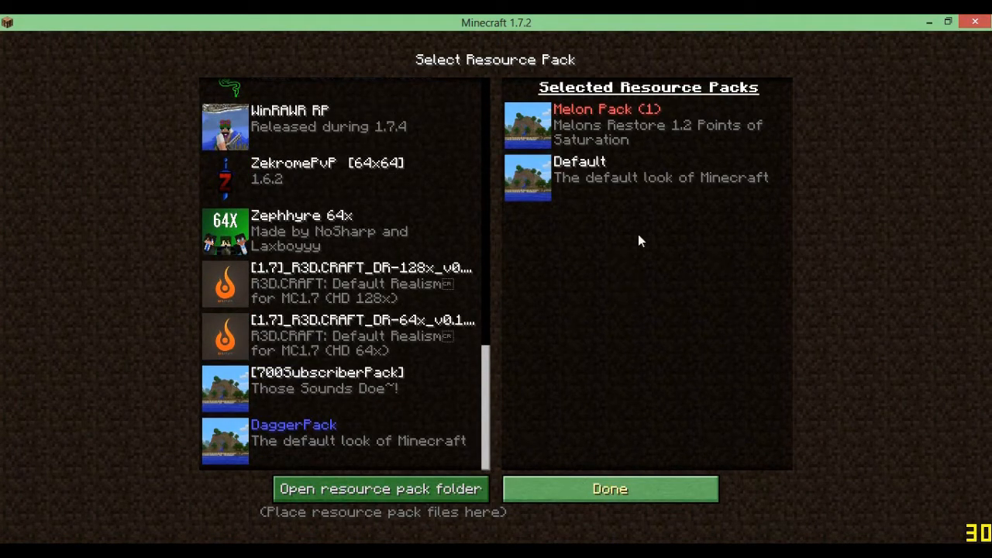
mouse_move(697, 300)
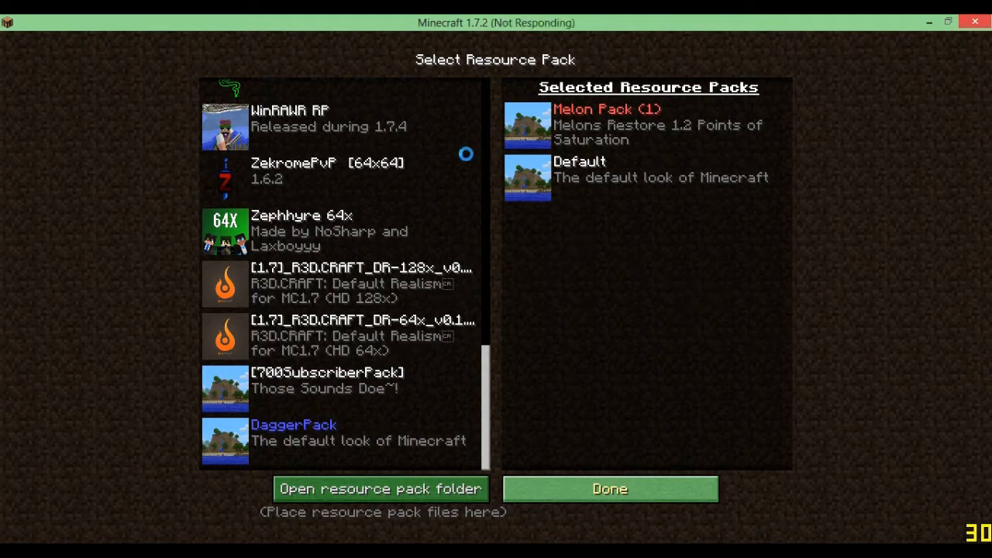
mouse_move(496, 223)
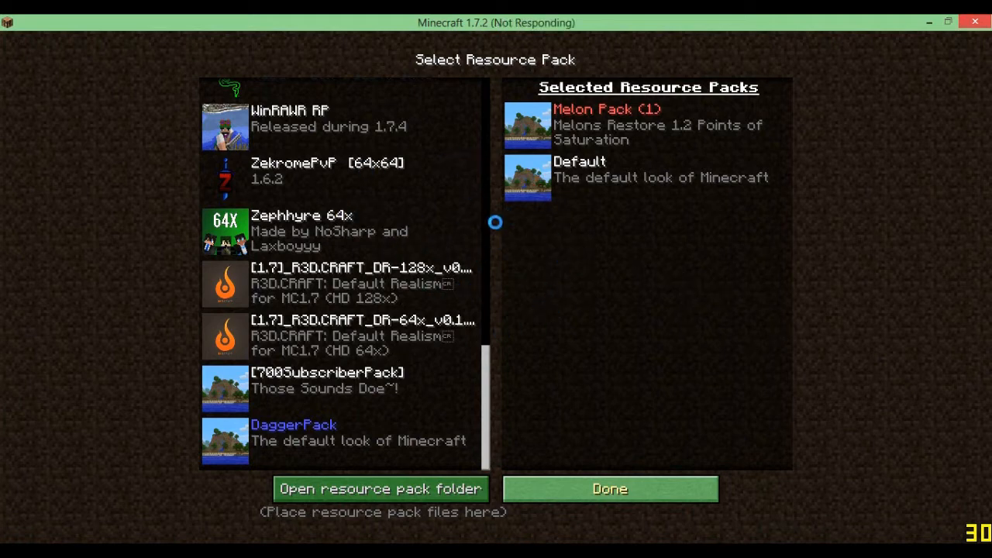
left_click(609, 488)
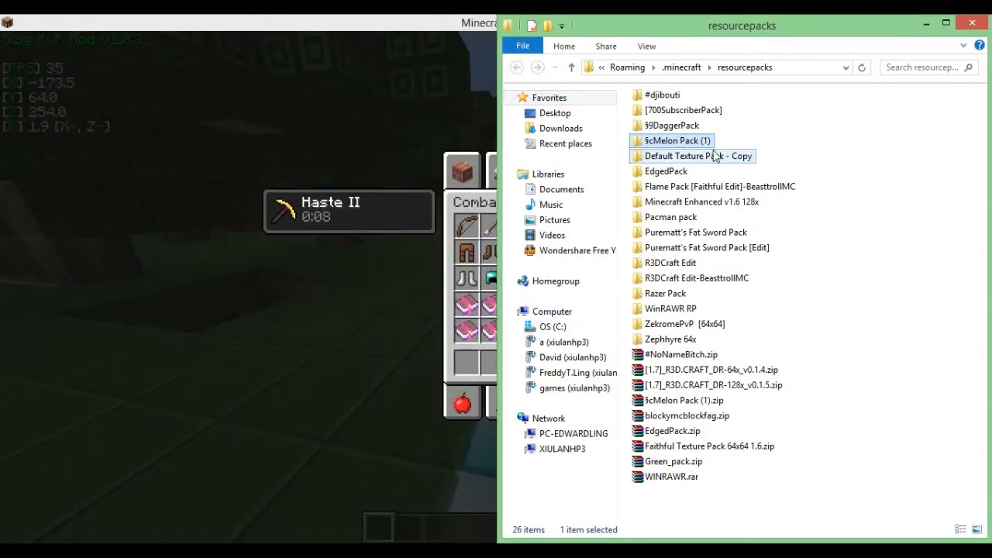
Extract Melon Pack (1).zip to 'Melon Pack (1)\', cancelling the replace-files prompt.
left_click(711, 369)
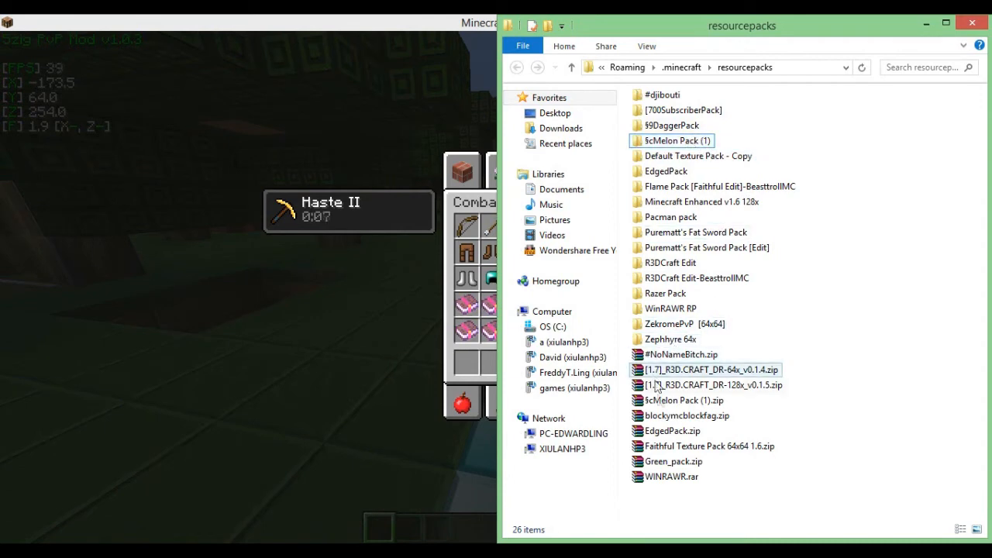
left_click(684, 399)
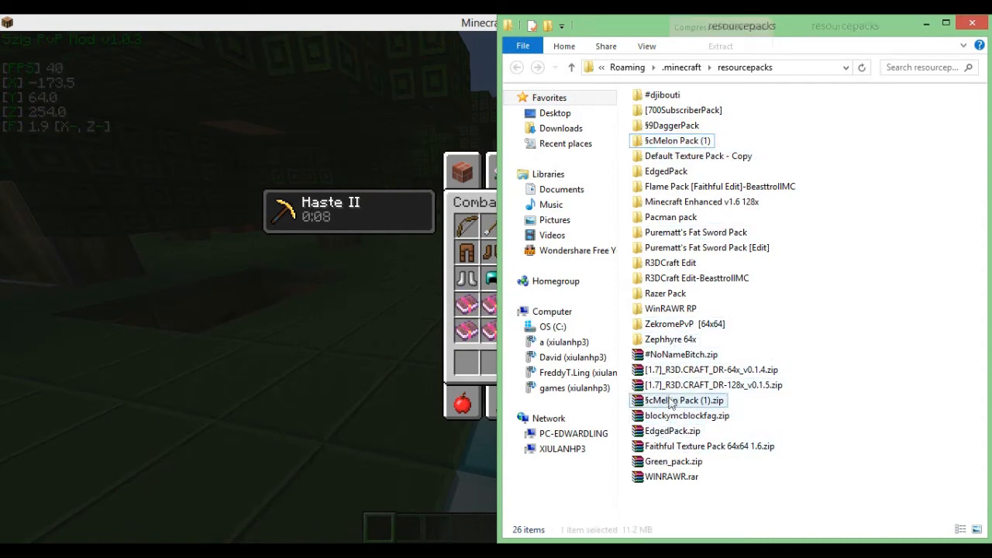
right_click(682, 400)
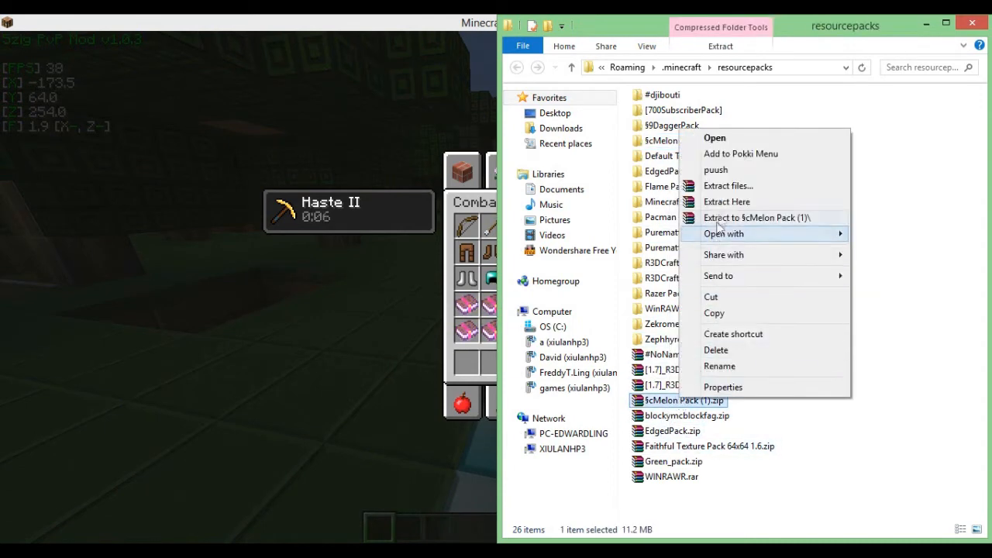
left_click(727, 185)
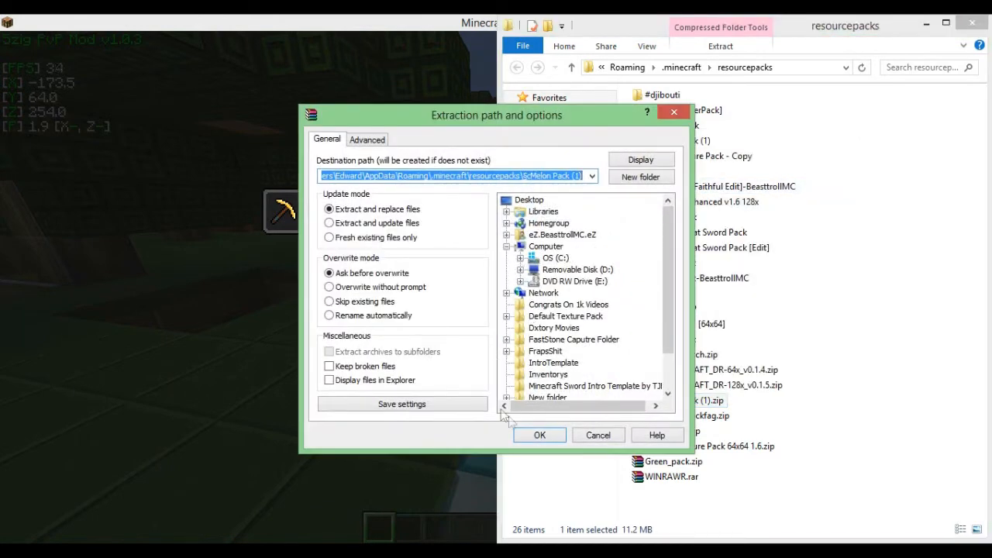
left_click(539, 435)
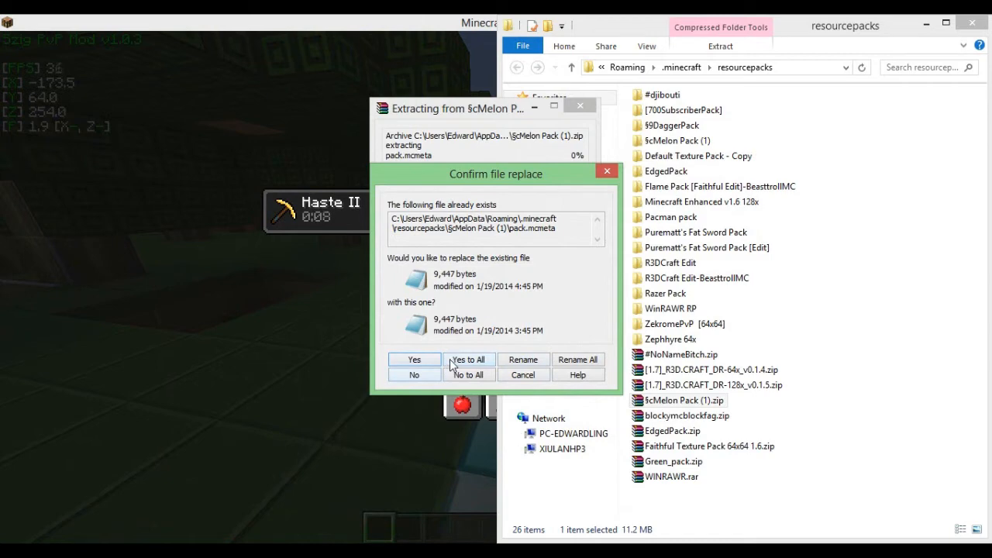
mouse_move(573, 385)
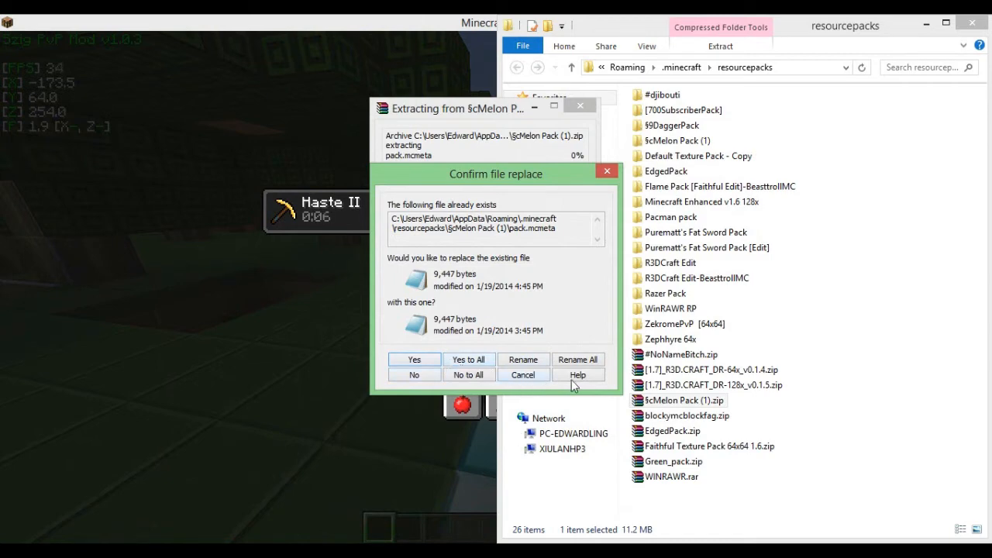
mouse_move(520, 199)
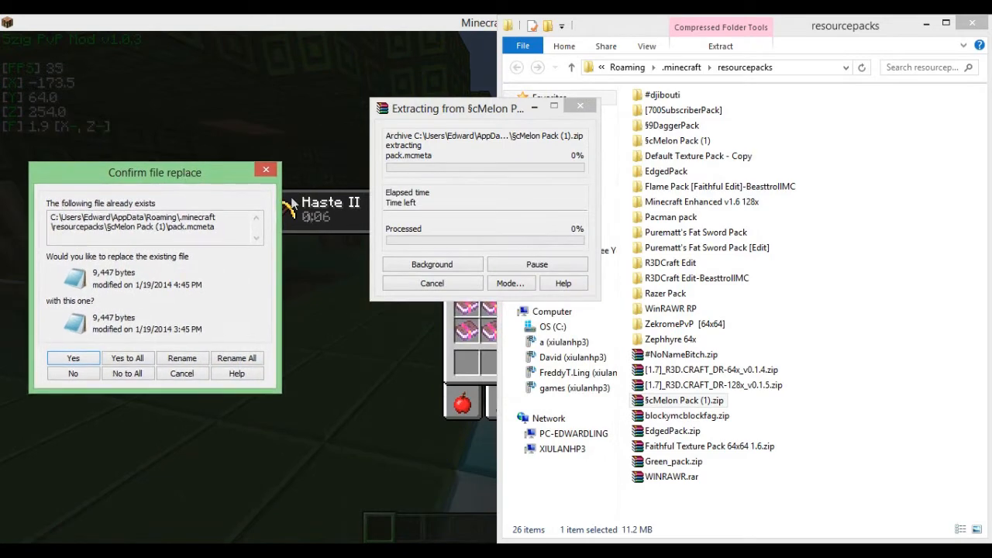
left_click(72, 358)
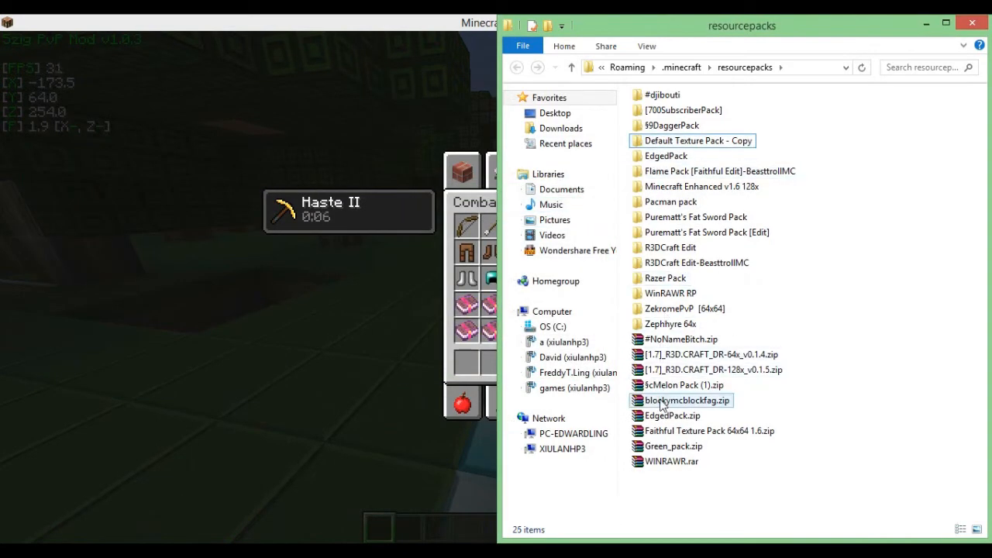
Re-run the WinRAR extraction of Melon Pack (1).zip into a new Melon Pack folder.
left_click(686, 386)
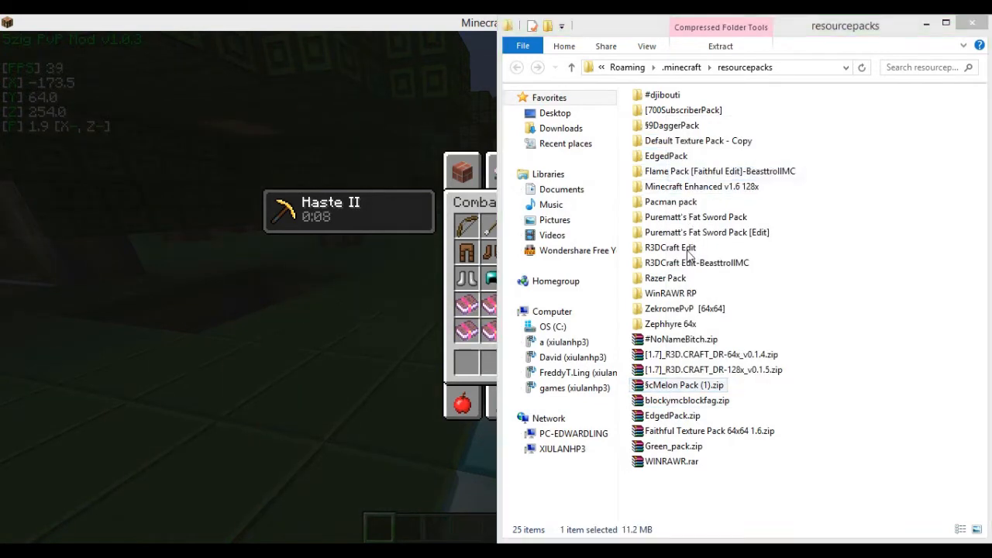
left_click(720, 46)
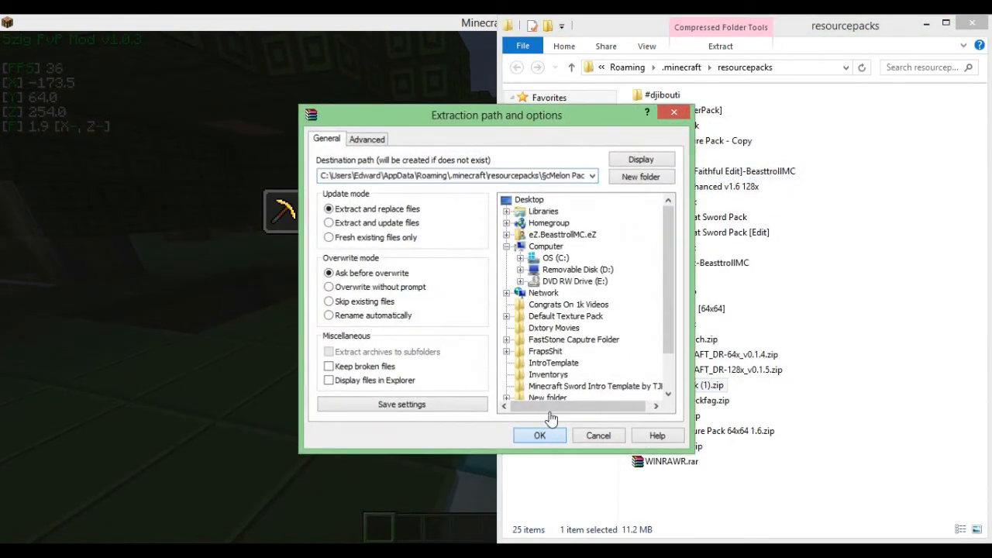
left_click(540, 435)
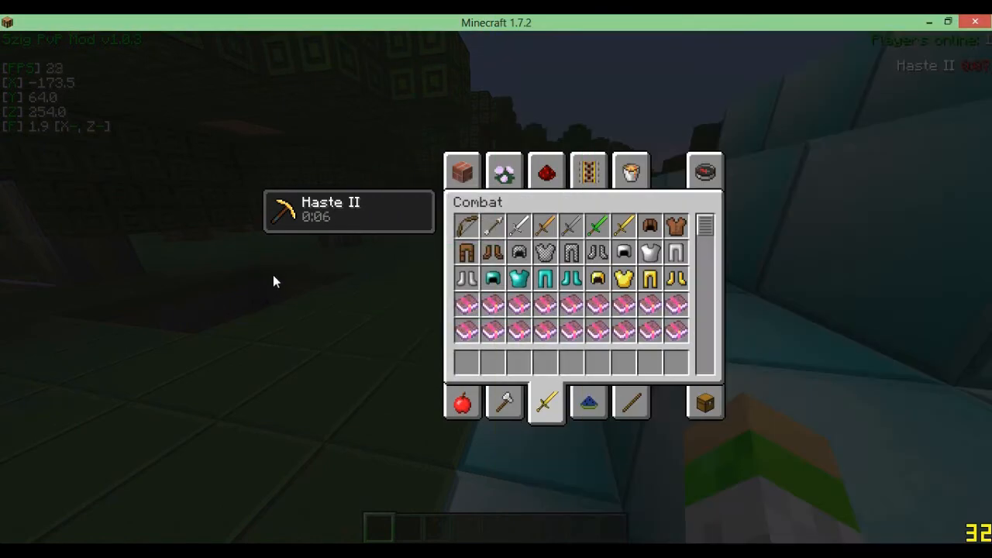
Reselect Melon Pack (1) above Default in Resource Packs and return to the world.
key("Escape")
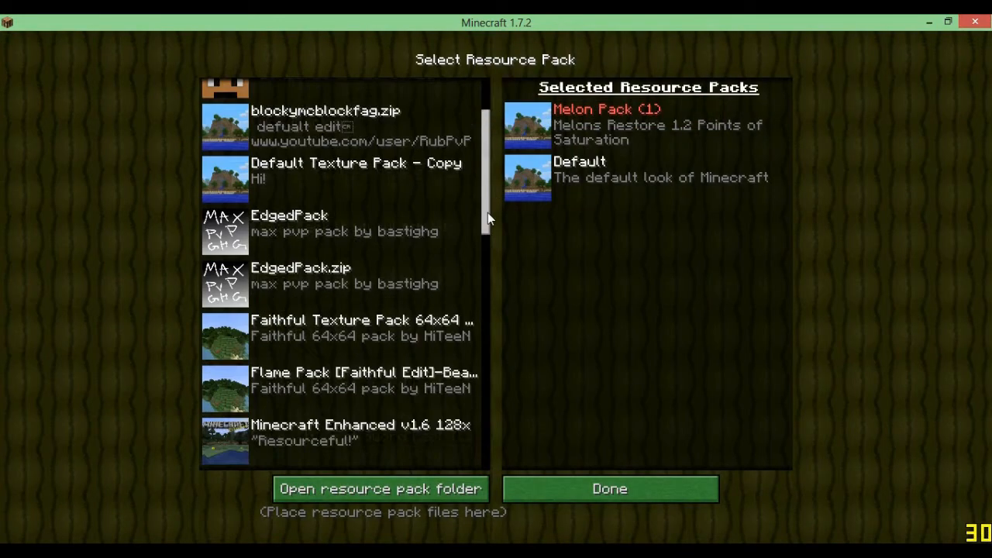
scroll("down", 3)
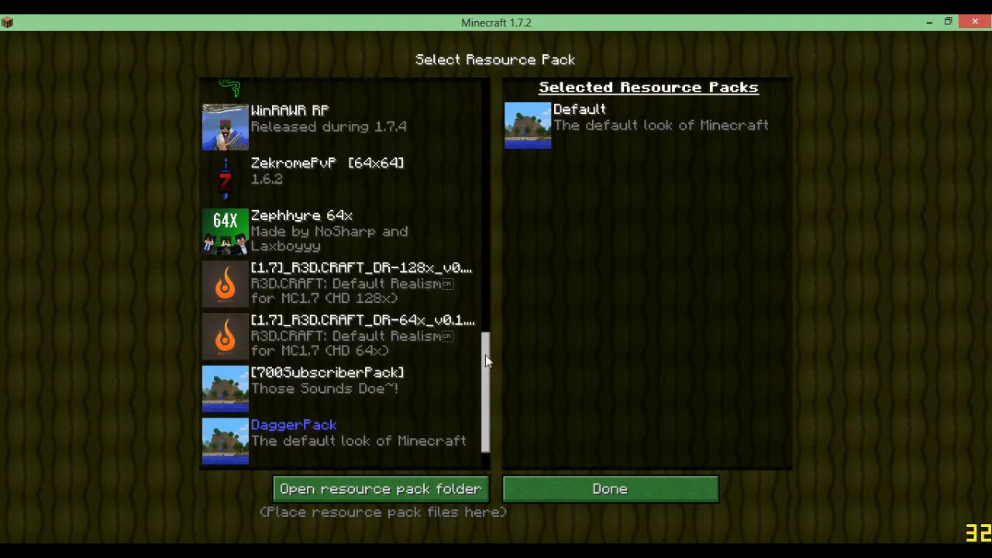
left_click(609, 488)
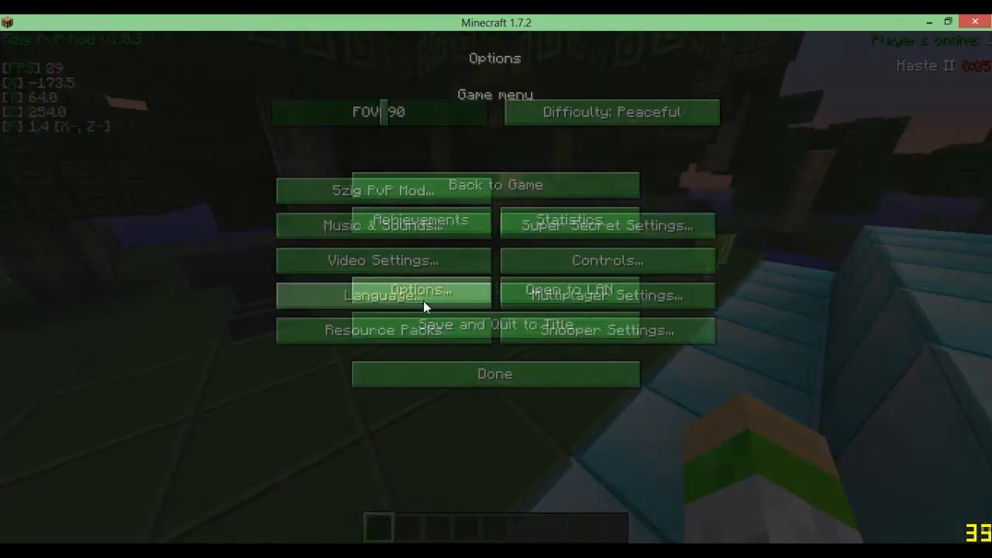
left_click(383, 329)
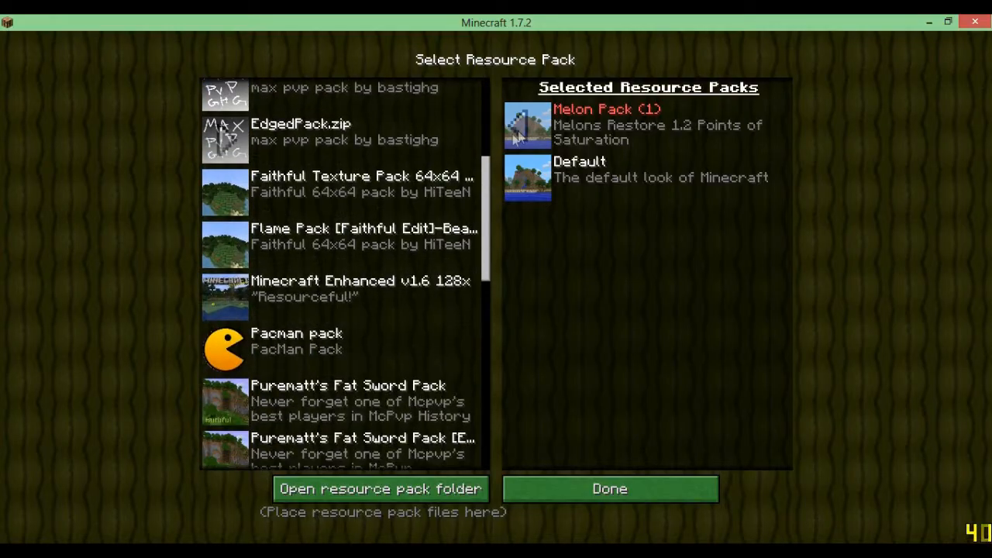
left_click(609, 488)
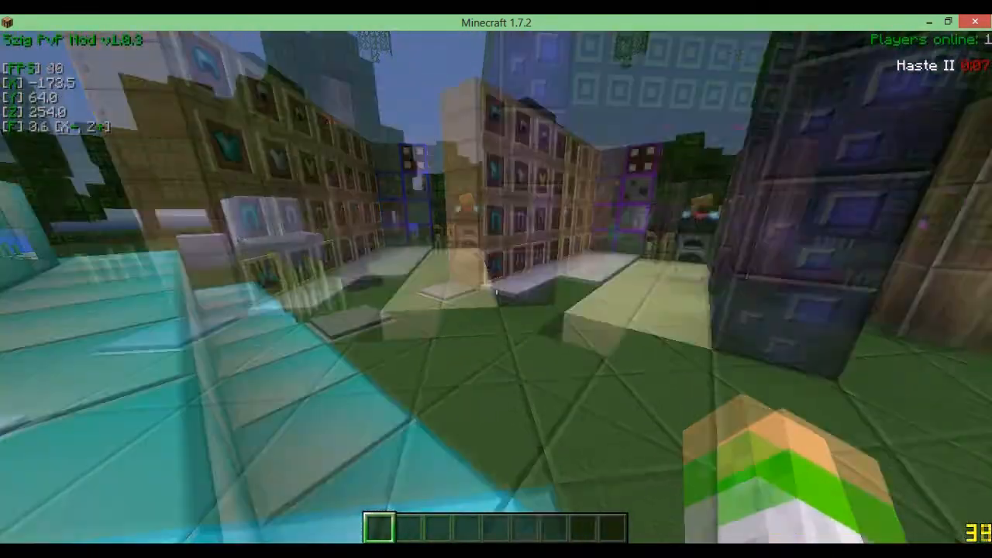
mouse_move(497, 279)
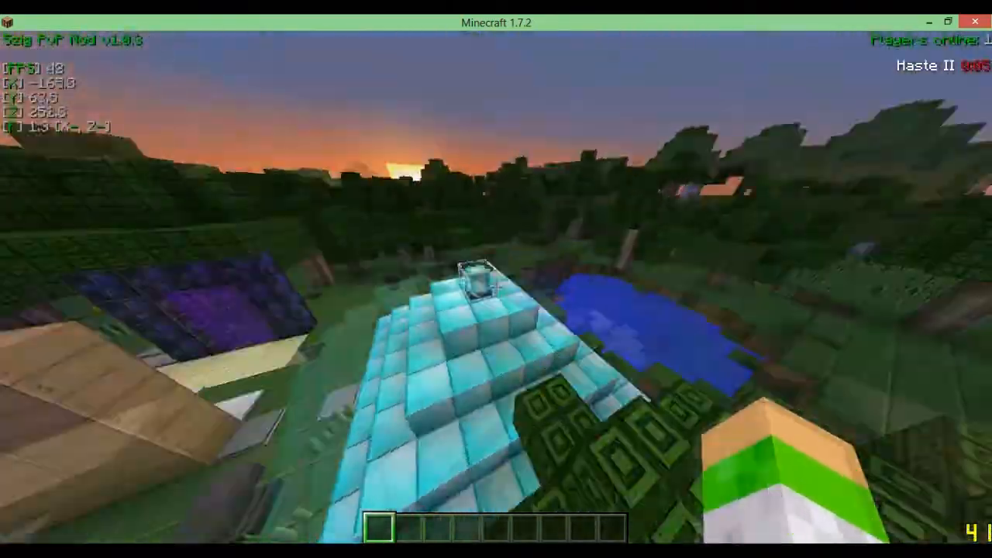
mouse_move(496, 279)
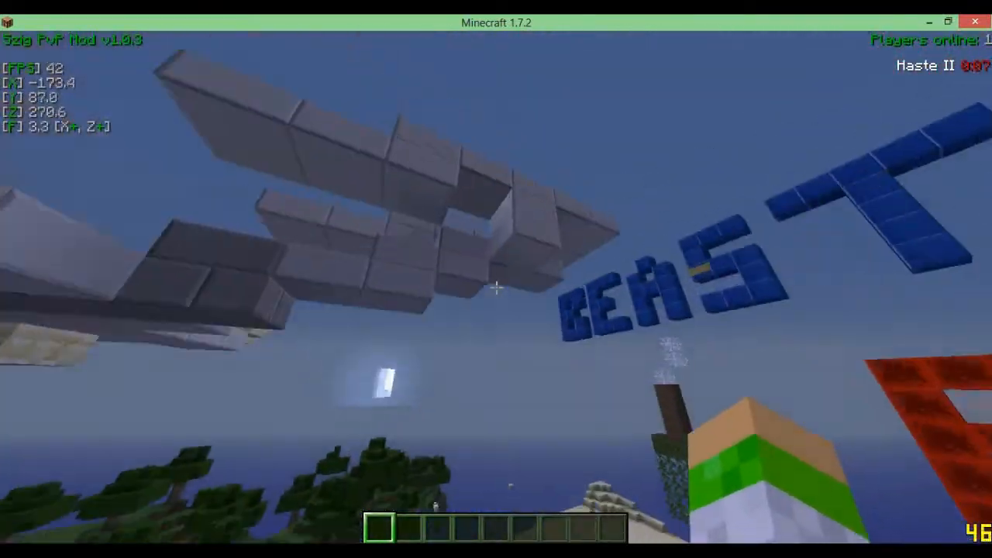
mouse_move(496, 279)
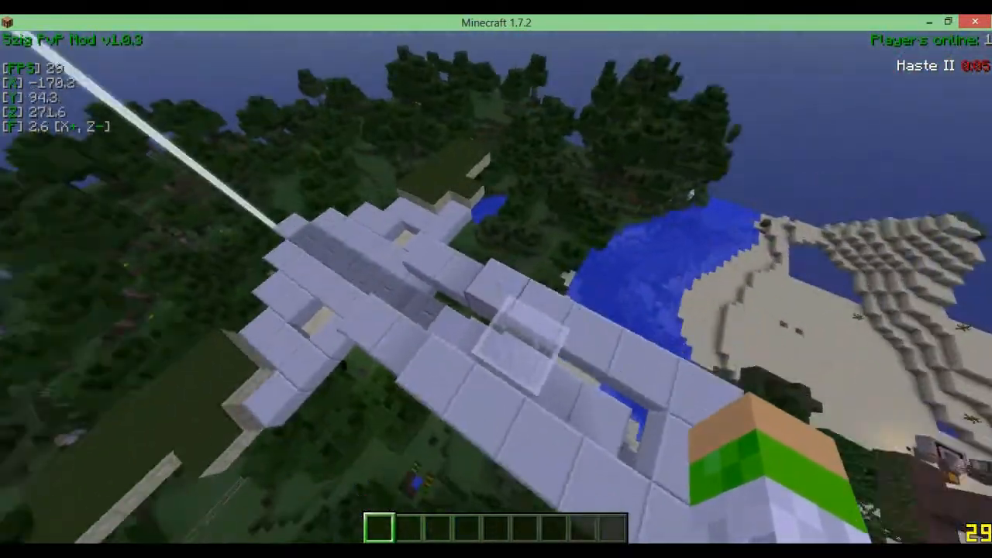
mouse_move(496, 279)
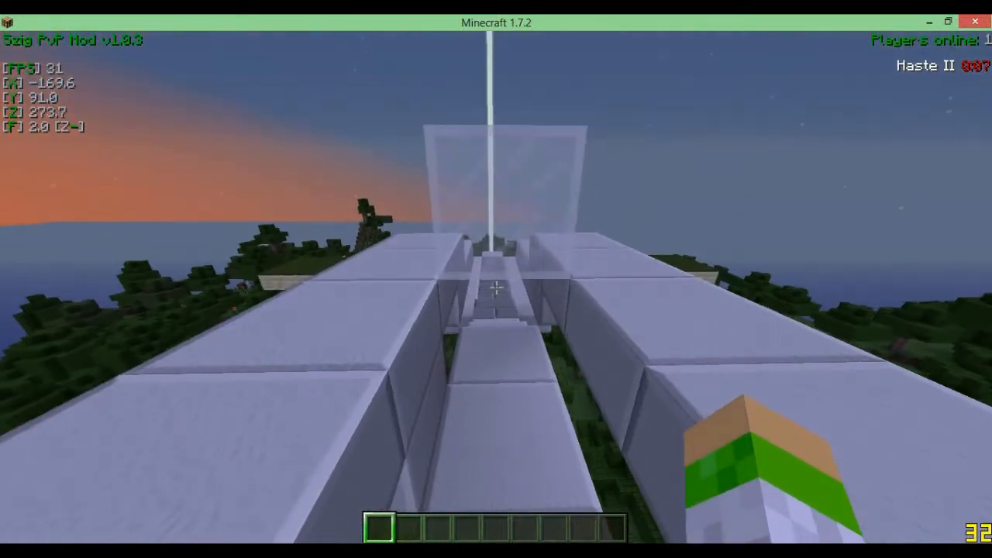